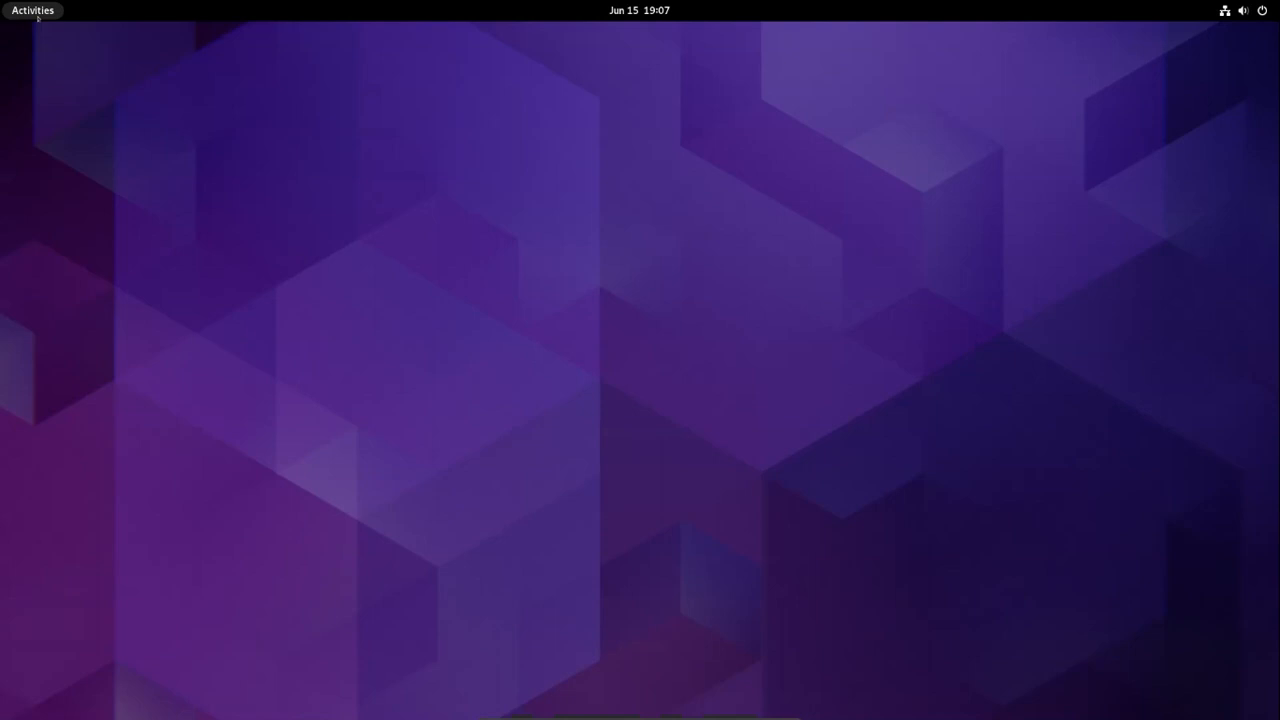
Launch Firefox and search Google for 'oracle java download'.
click(32, 10)
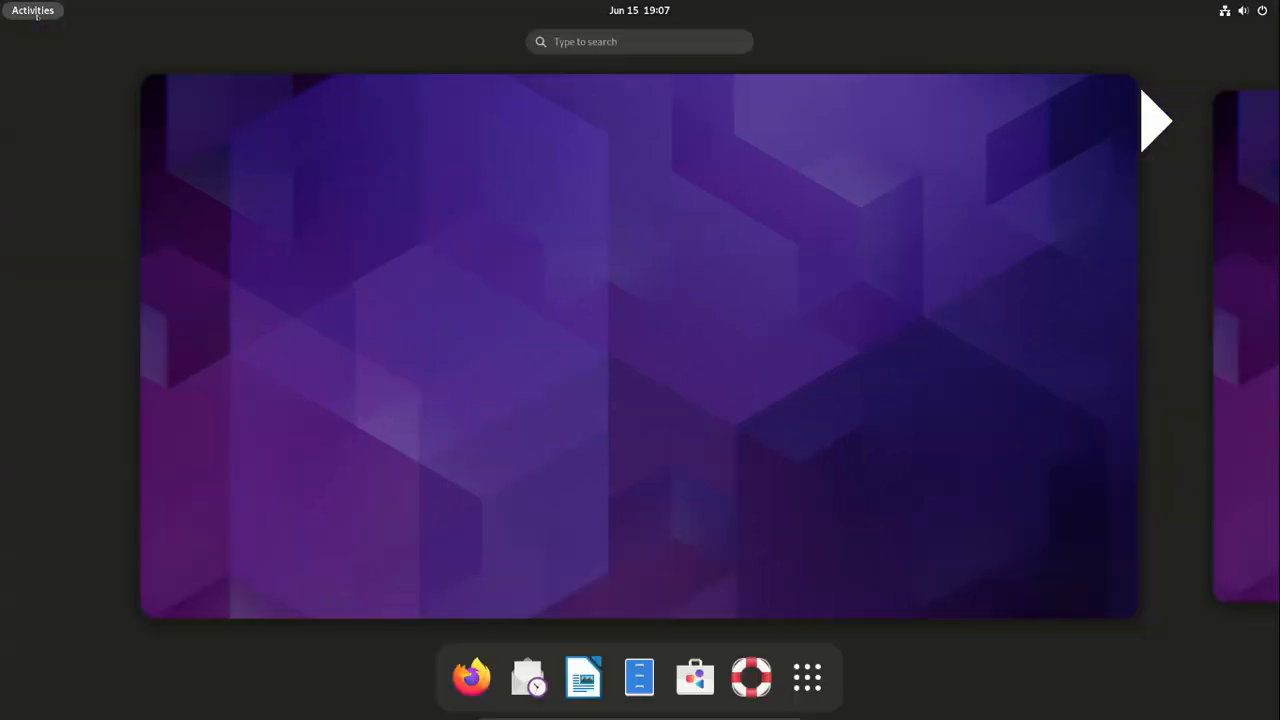
click(472, 676)
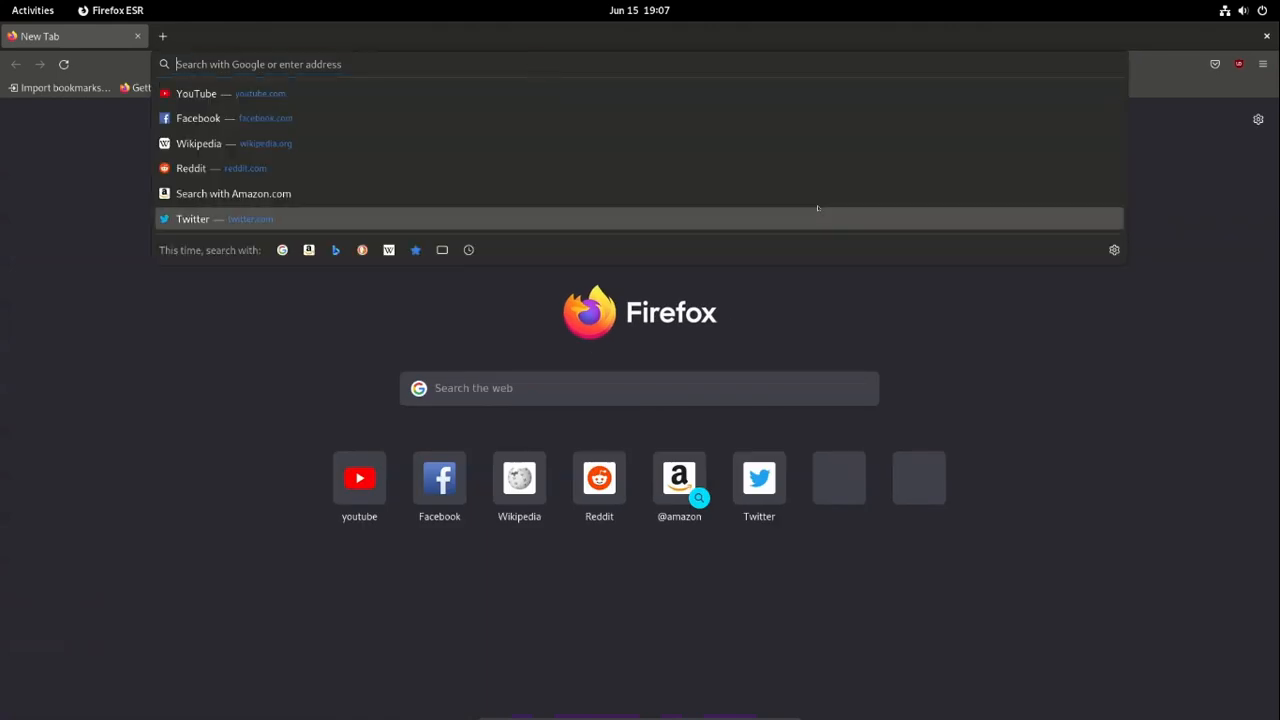
text(oracle java)
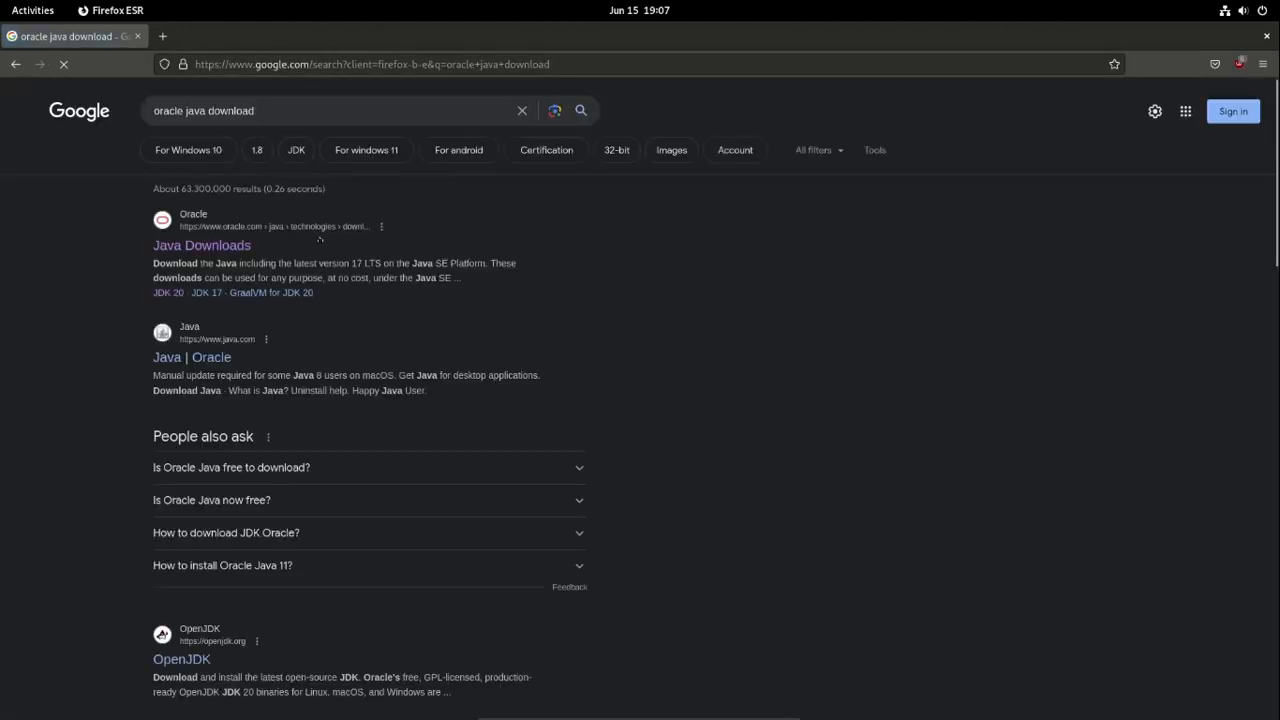
Download jdk-20_linux-x64_bin.deb, the x64 Debian Package, from Oracle's Java Downloads page.
click(200, 244)
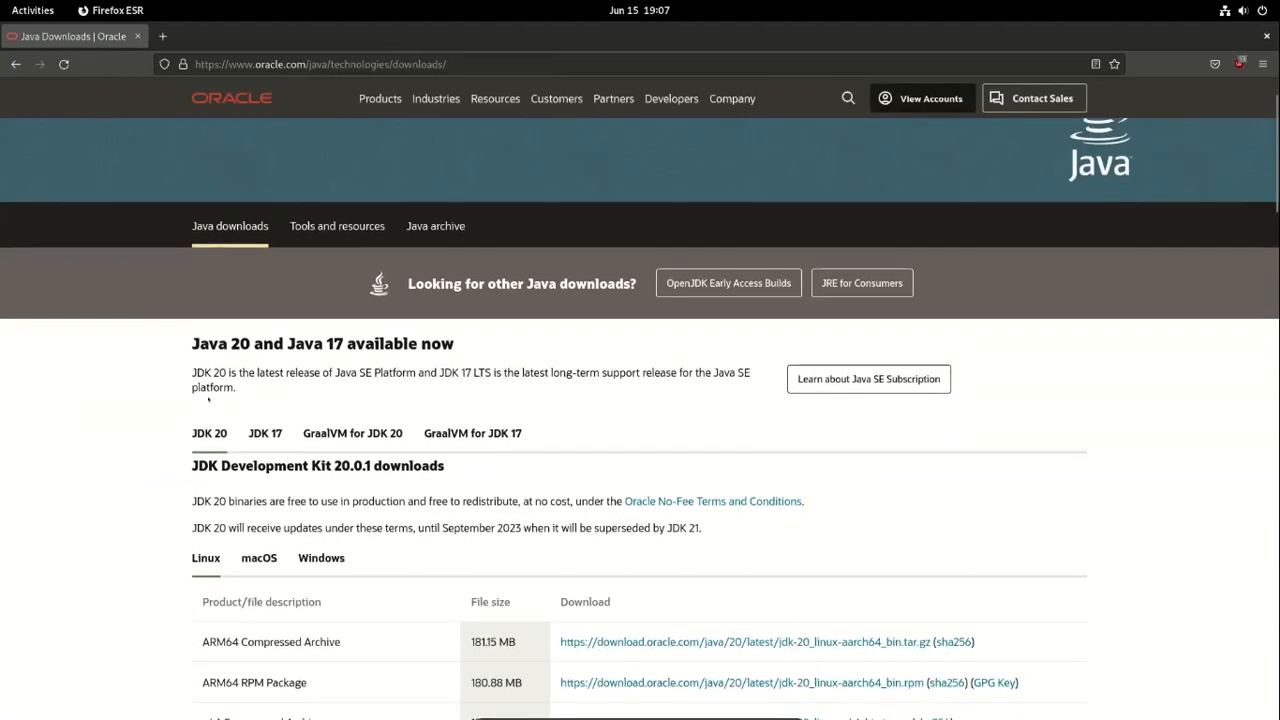
scroll(down, 3)
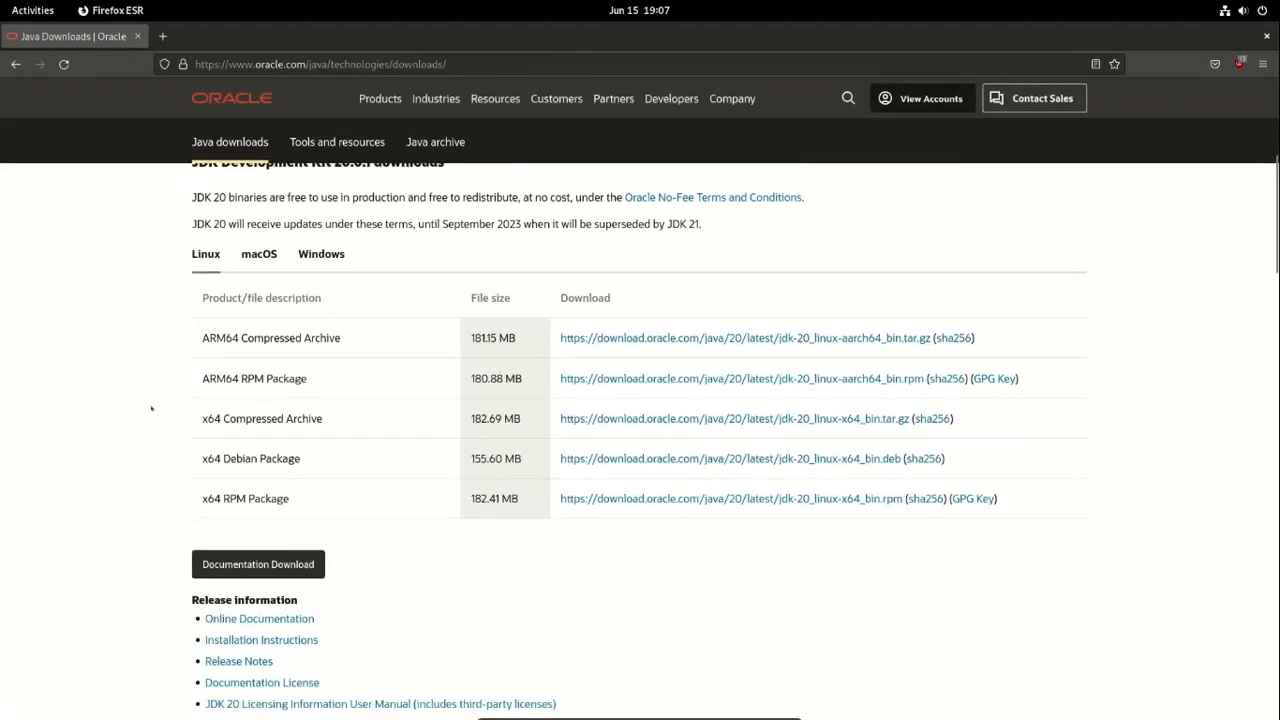
double_click(252, 458)
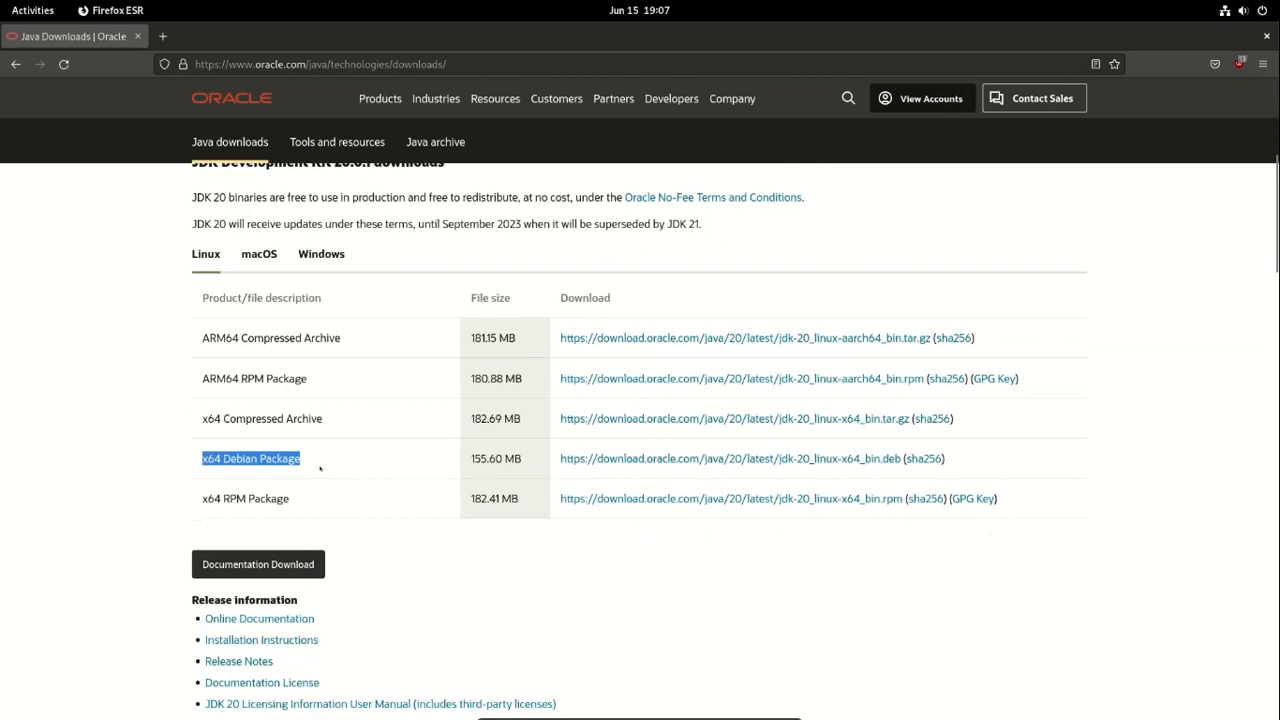
click(730, 458)
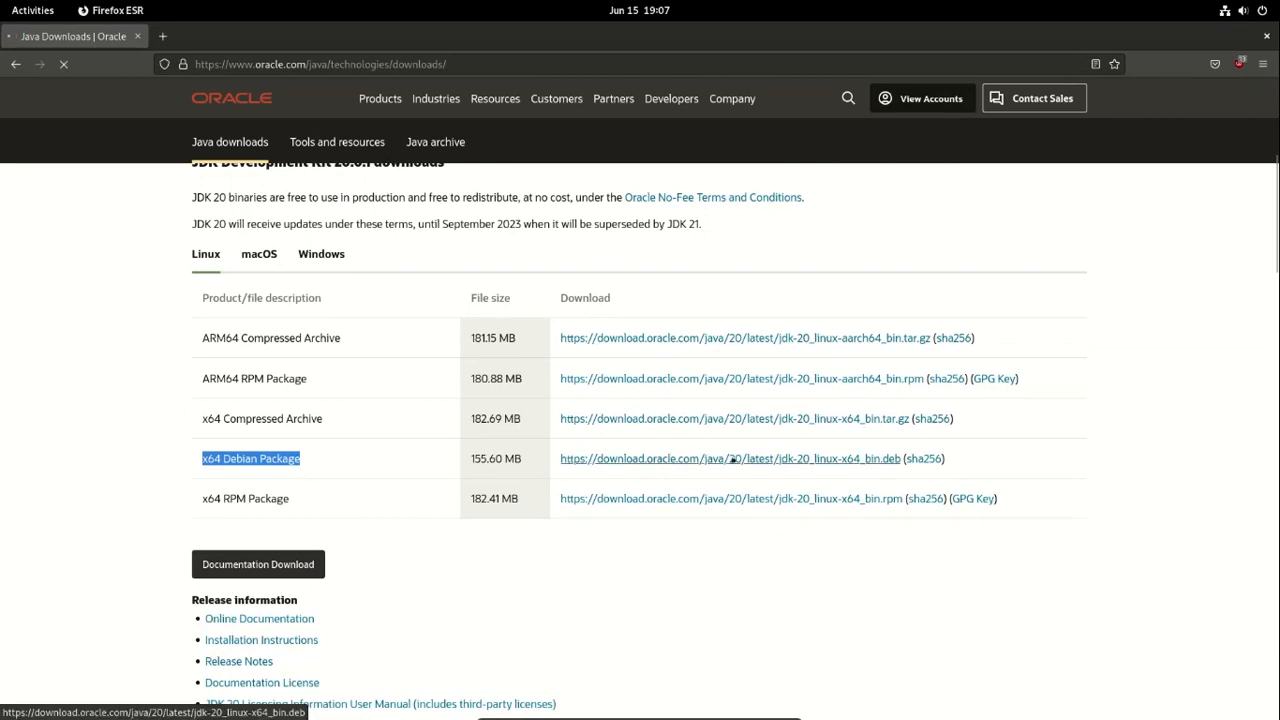
click(728, 458)
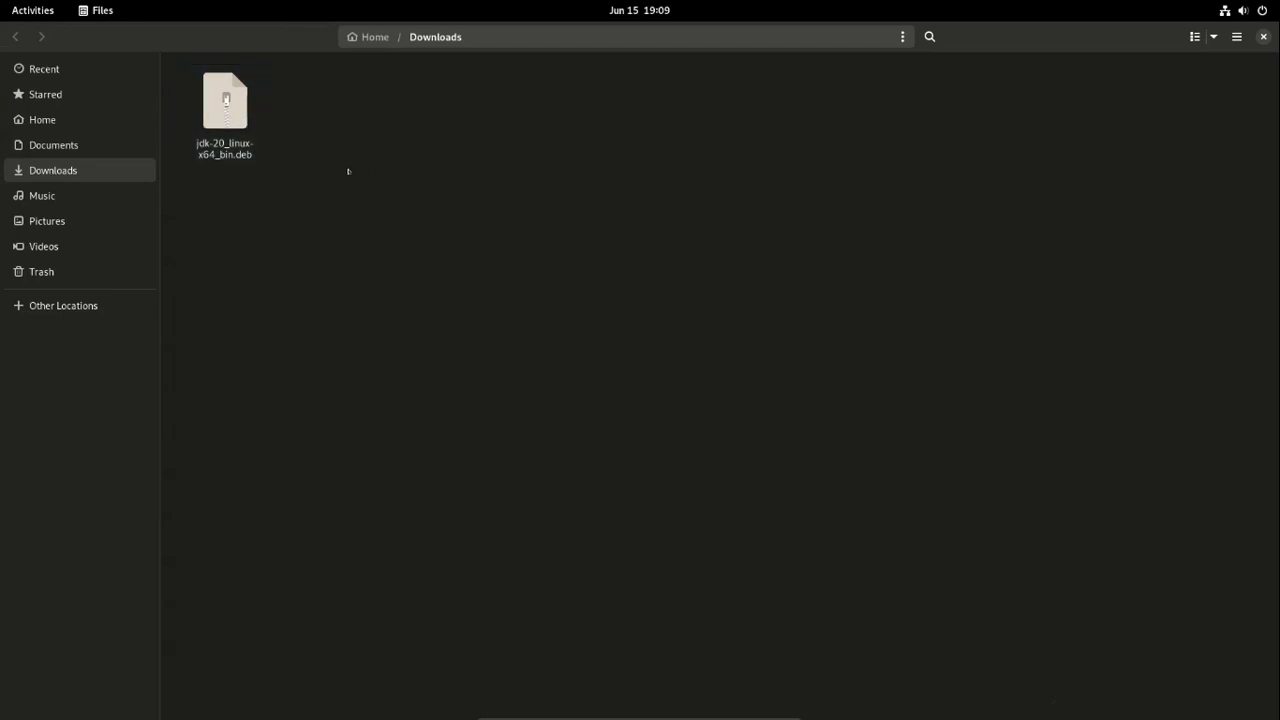
Start a terminal in the Downloads folder holding the JDK 20 .deb file.
right_click(348, 172)
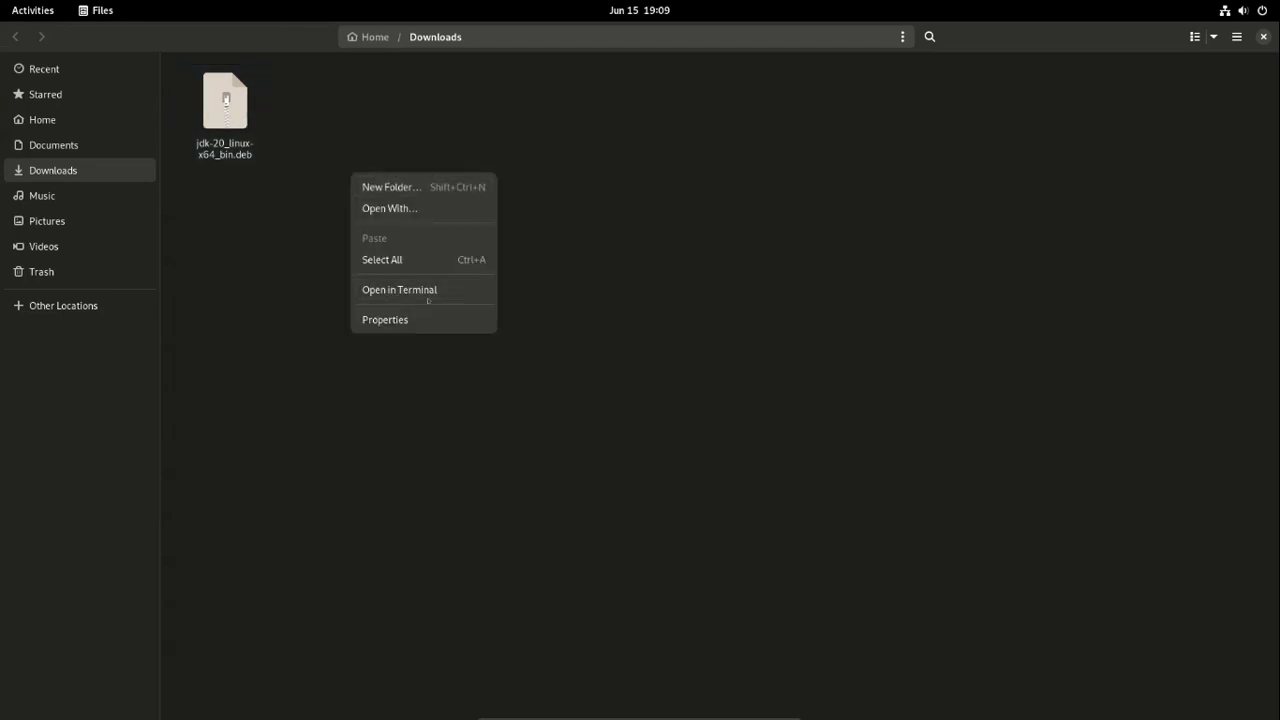
click(400, 290)
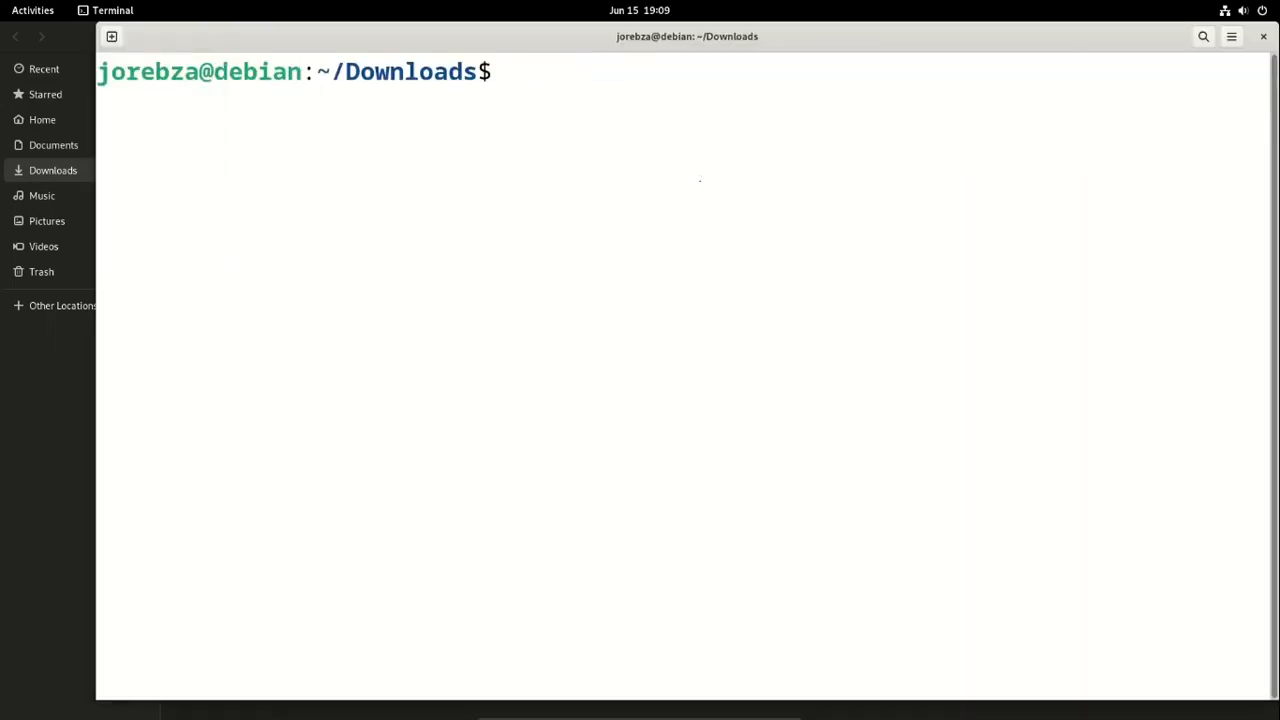
List the folder and install jdk-20_linux-x64_bin.deb with sudo dpkg -i.
text(ls)
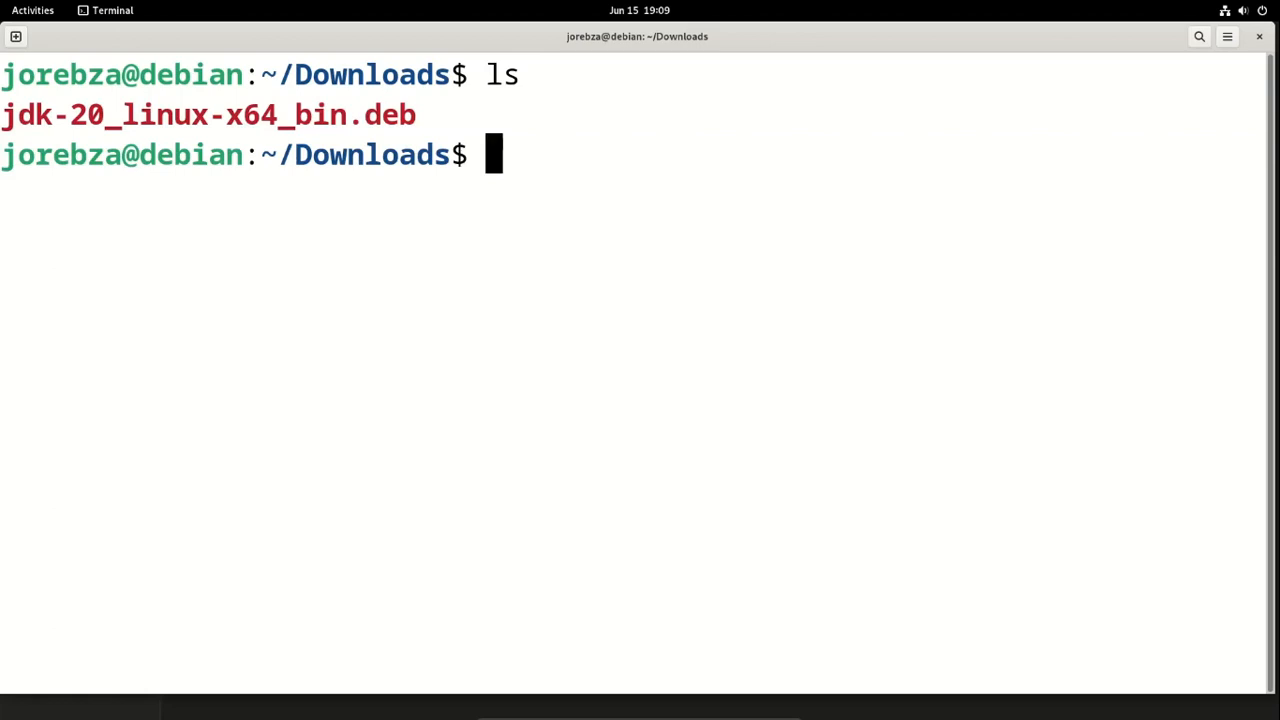
text(sudo)
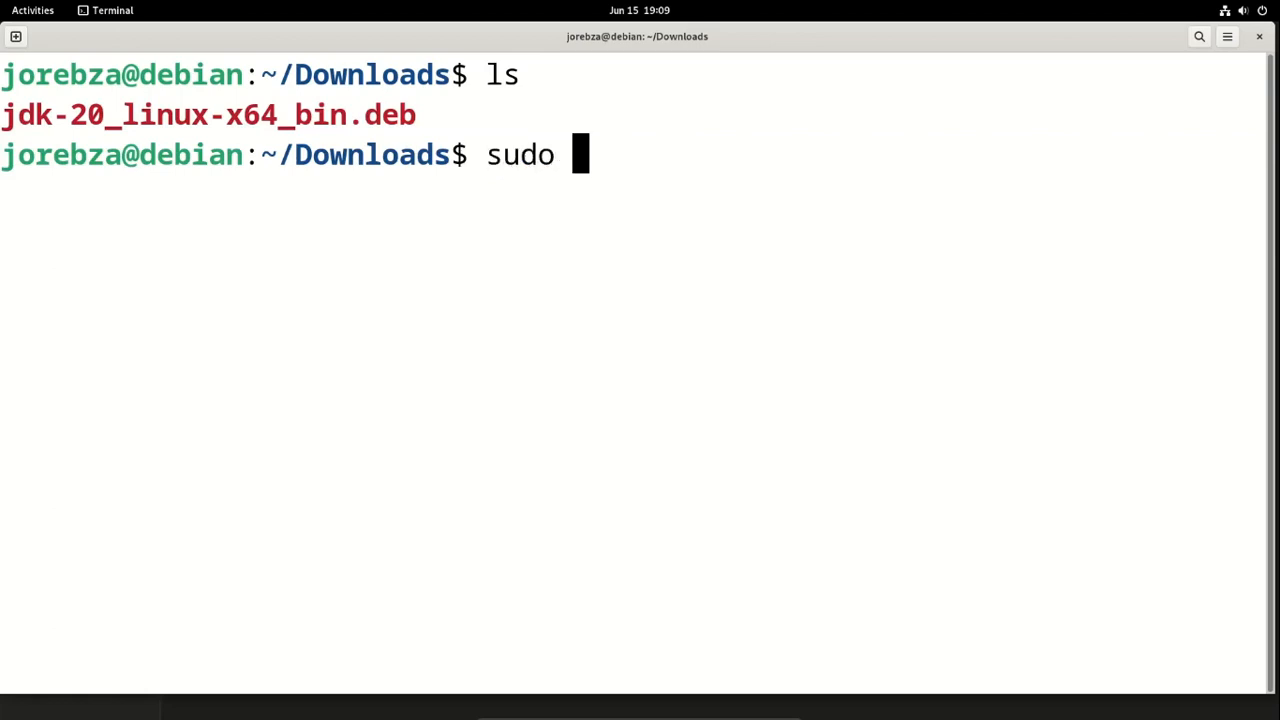
text(dpkg)
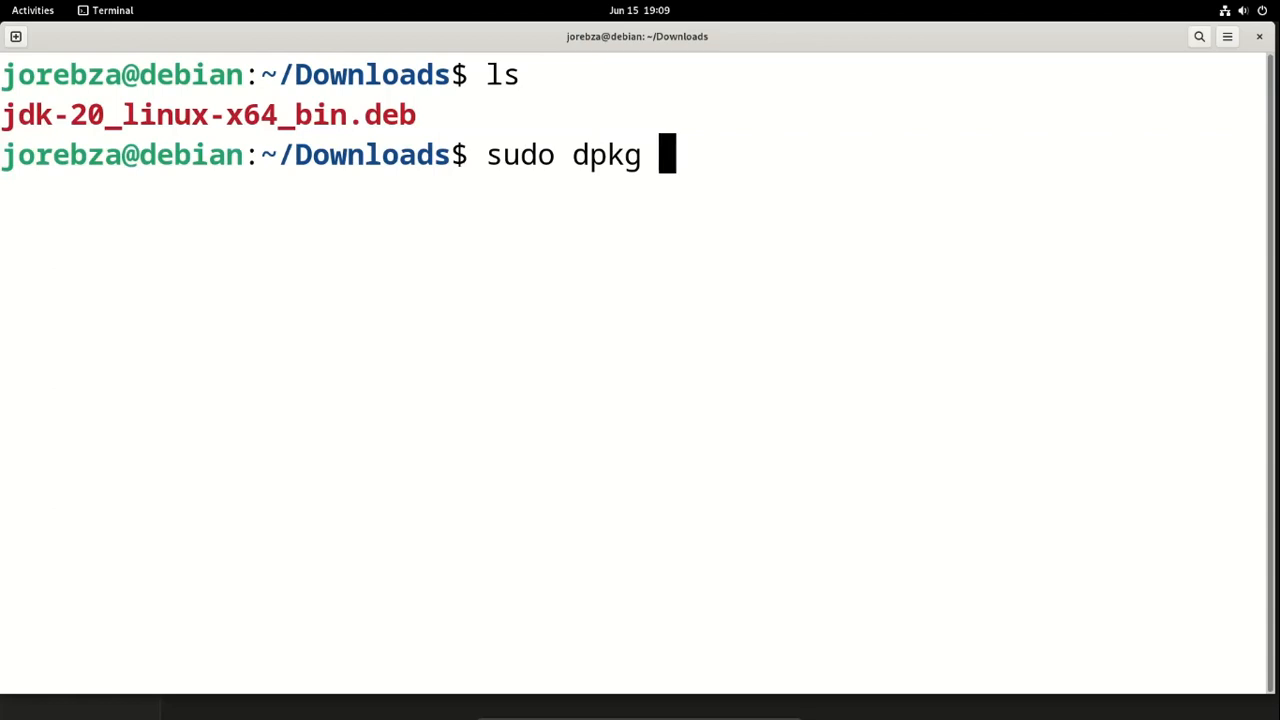
text(-i)
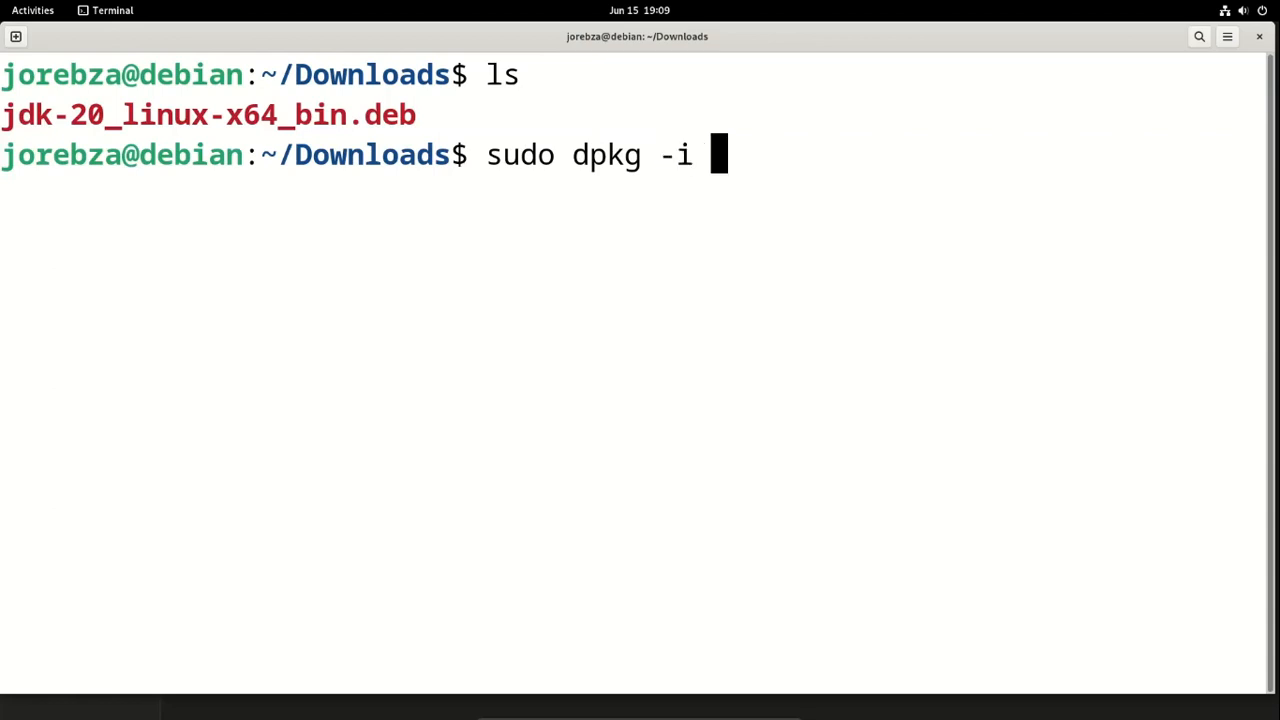
text(jdk-20_linux-x64_bin.deb)
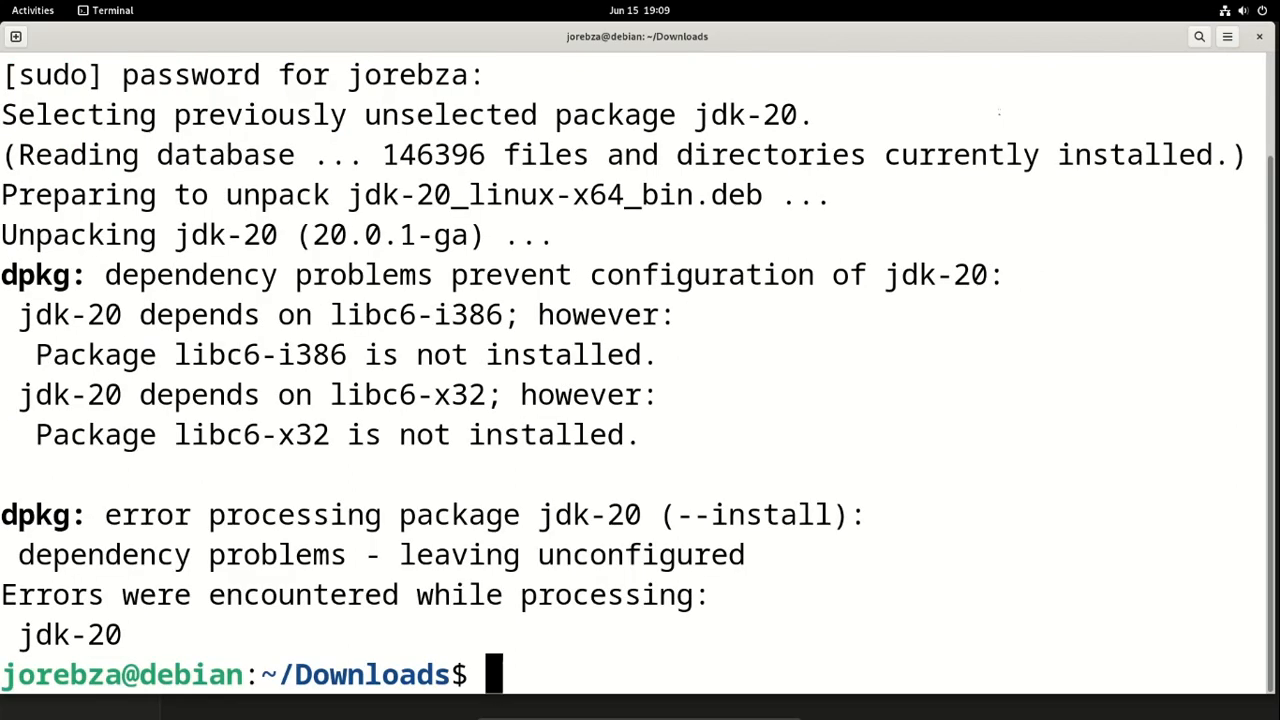
Begin a sudo apt install to fix the missing libc6-i386 and libc6-x32 dependencies.
text(sudo)
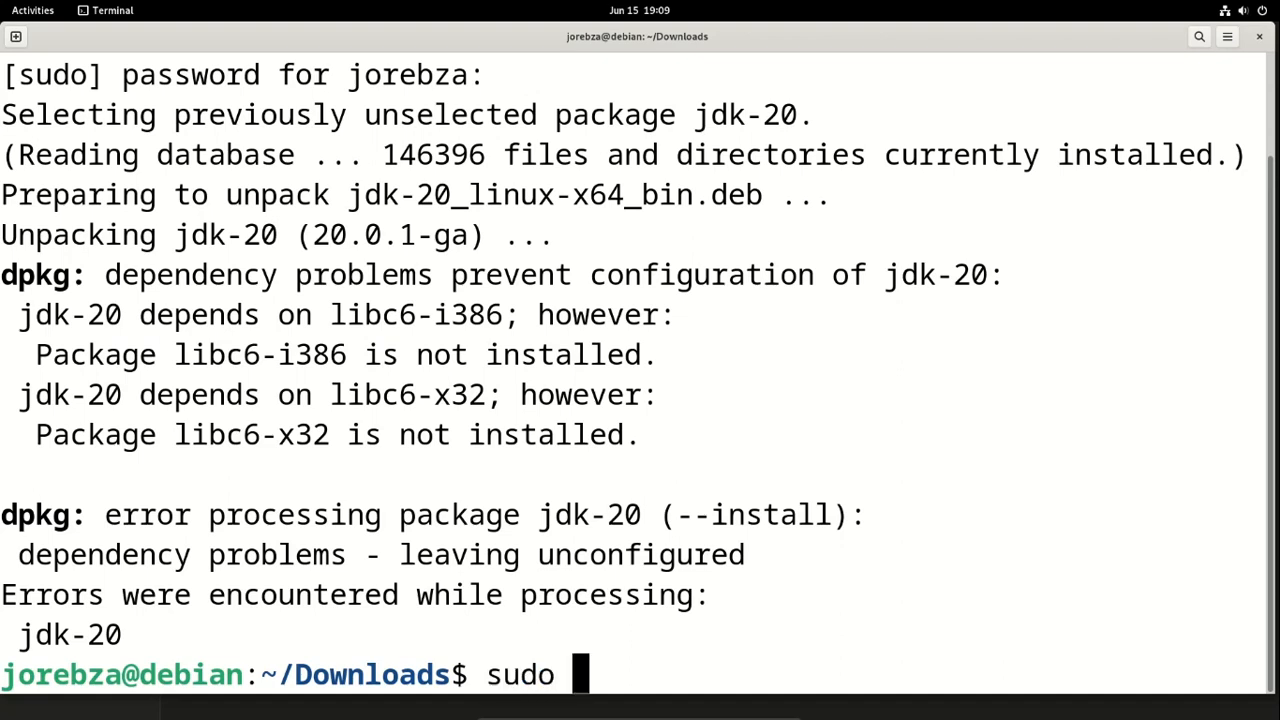
text(apt ins)
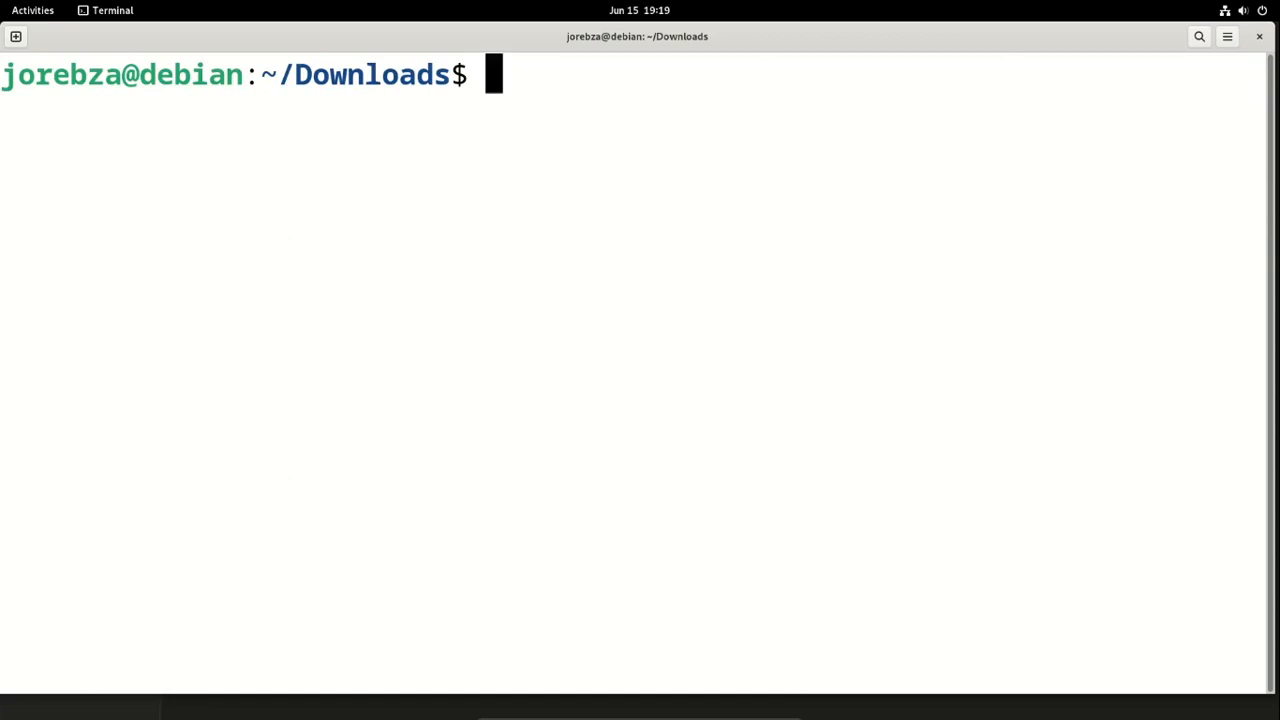
Register jdk-20's java and javac as /usr/bin alternatives with update-alternatives --install, priority 1.
text(sudo a)
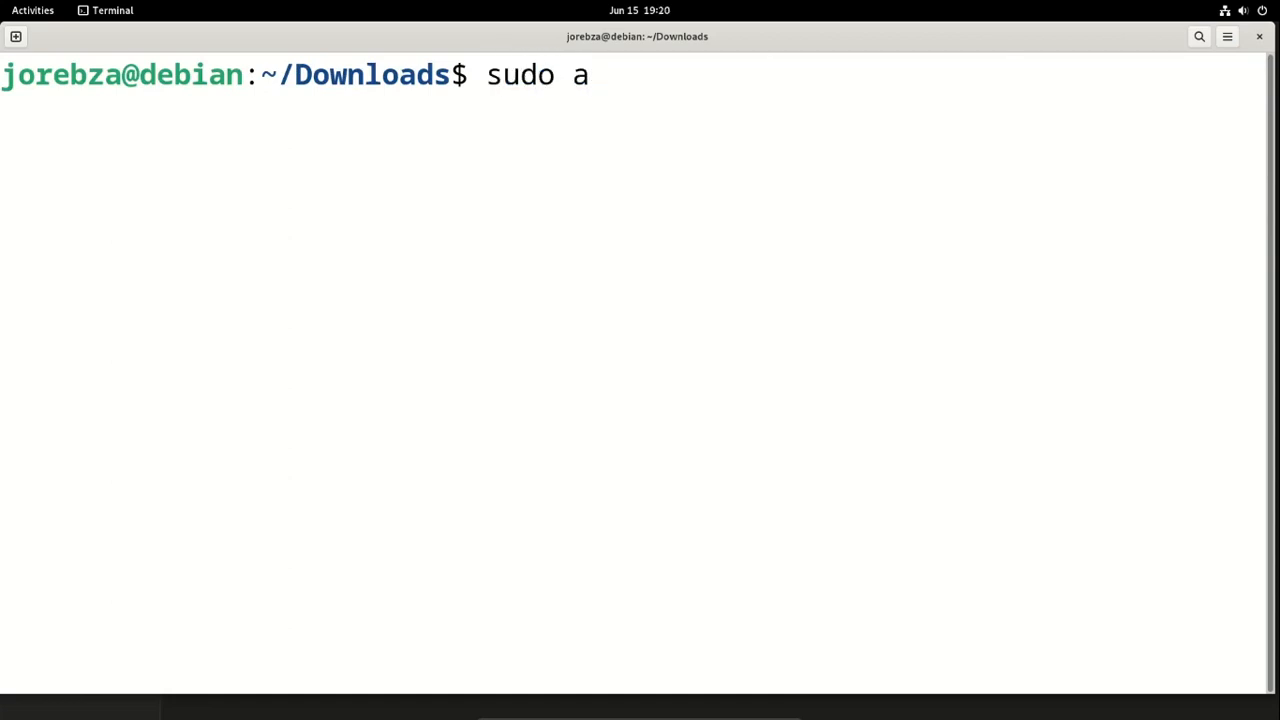
text(pdate)
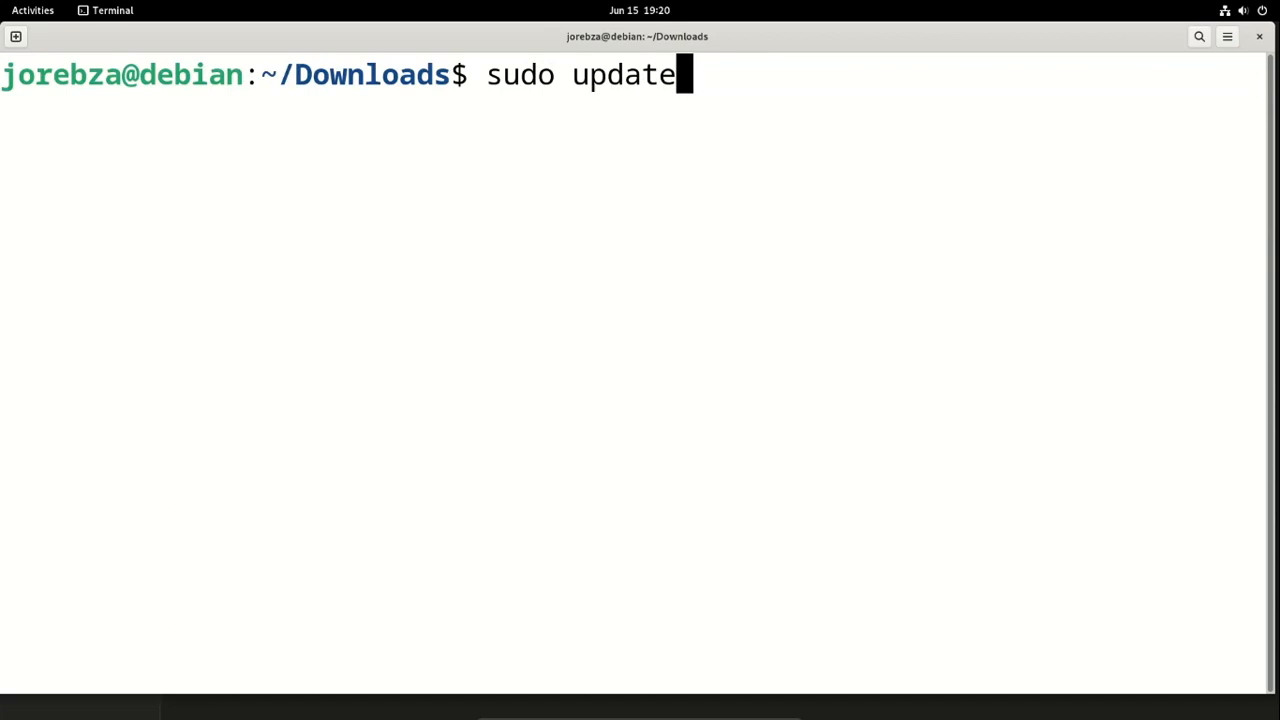
text(-alter)
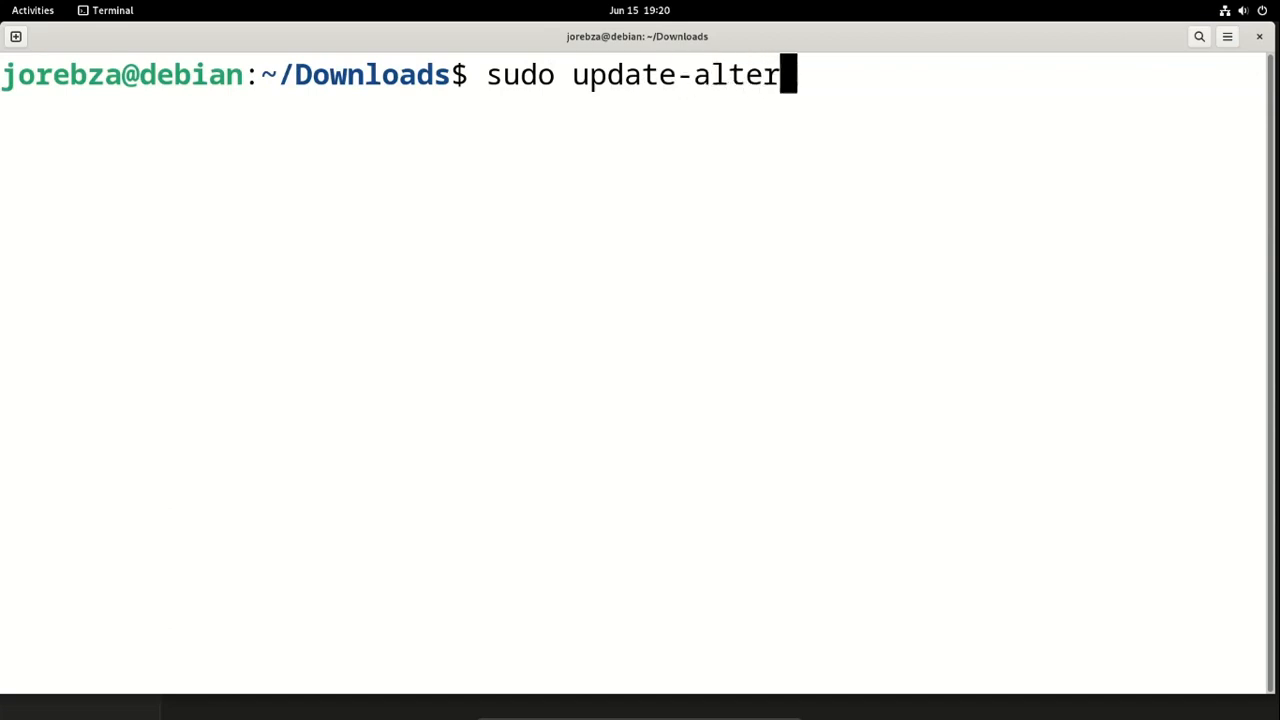
text(natives --install /usr/bin/java java /usr/lib/jvm/jdk-20/bin/java 1)
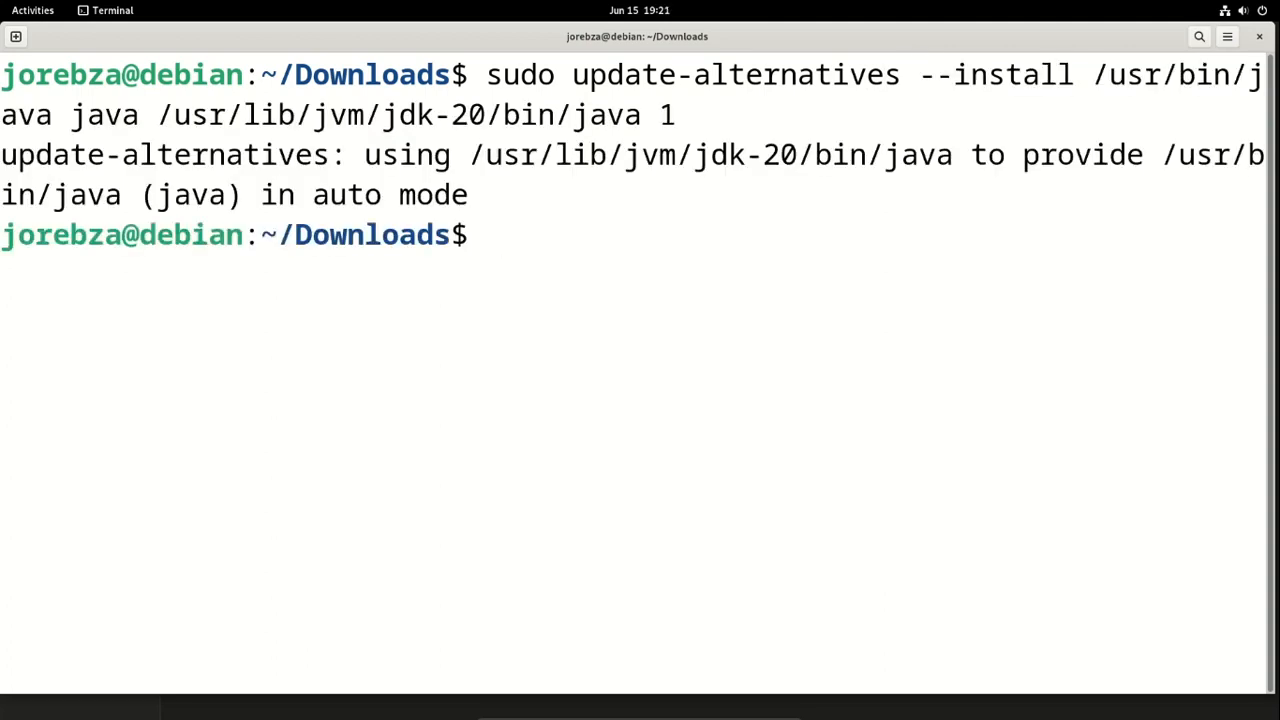
text(sudo)
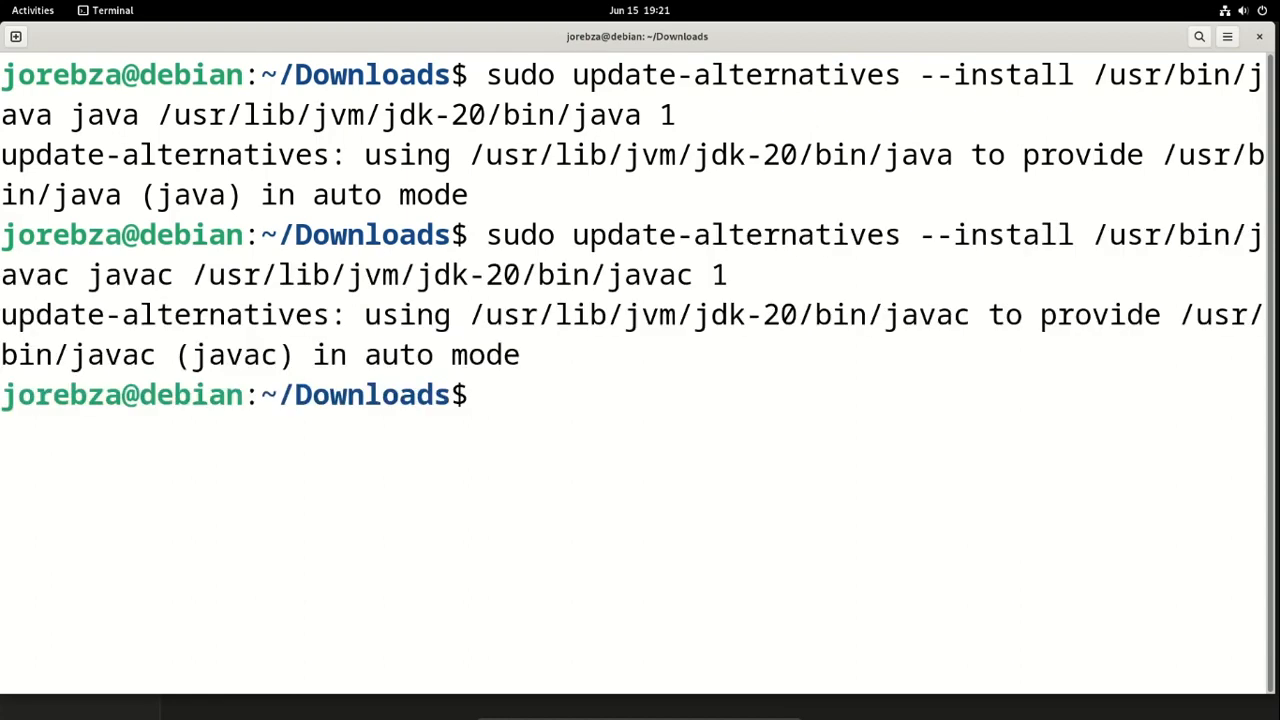
Run java -version, confirming Java 20.0.1 (build 20.0.1+9-29).
text(j)
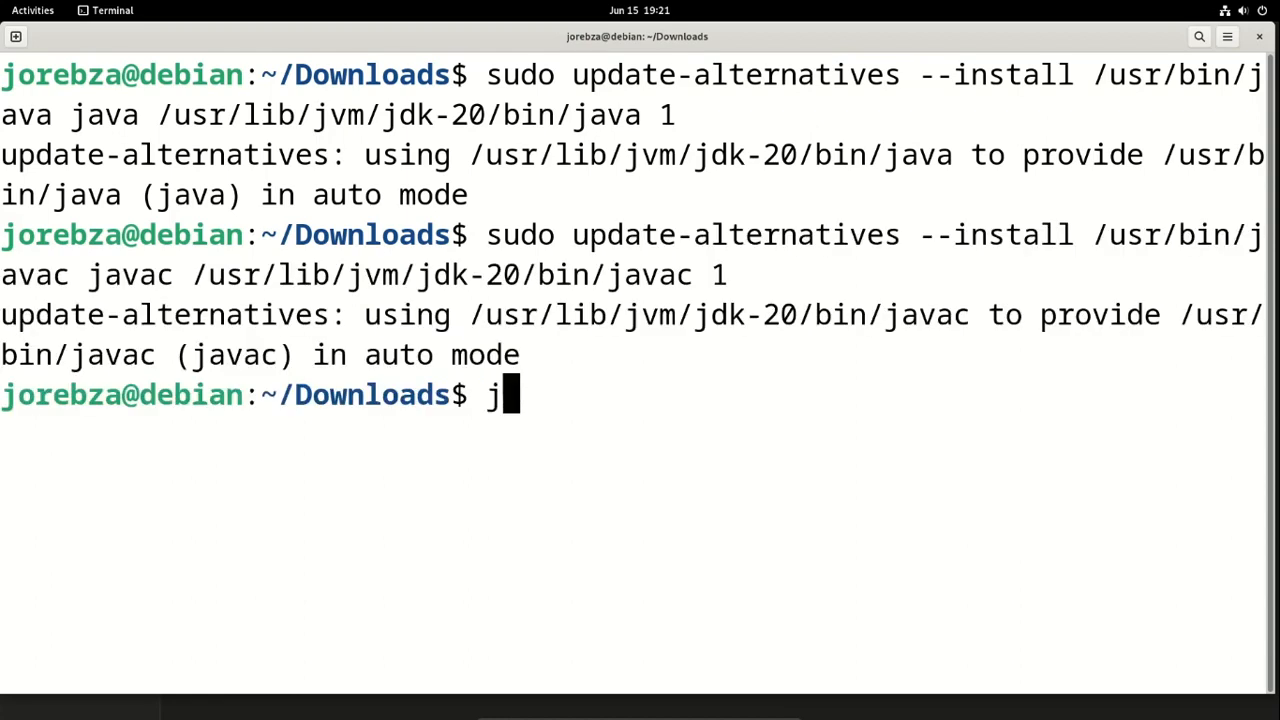
text(ava)
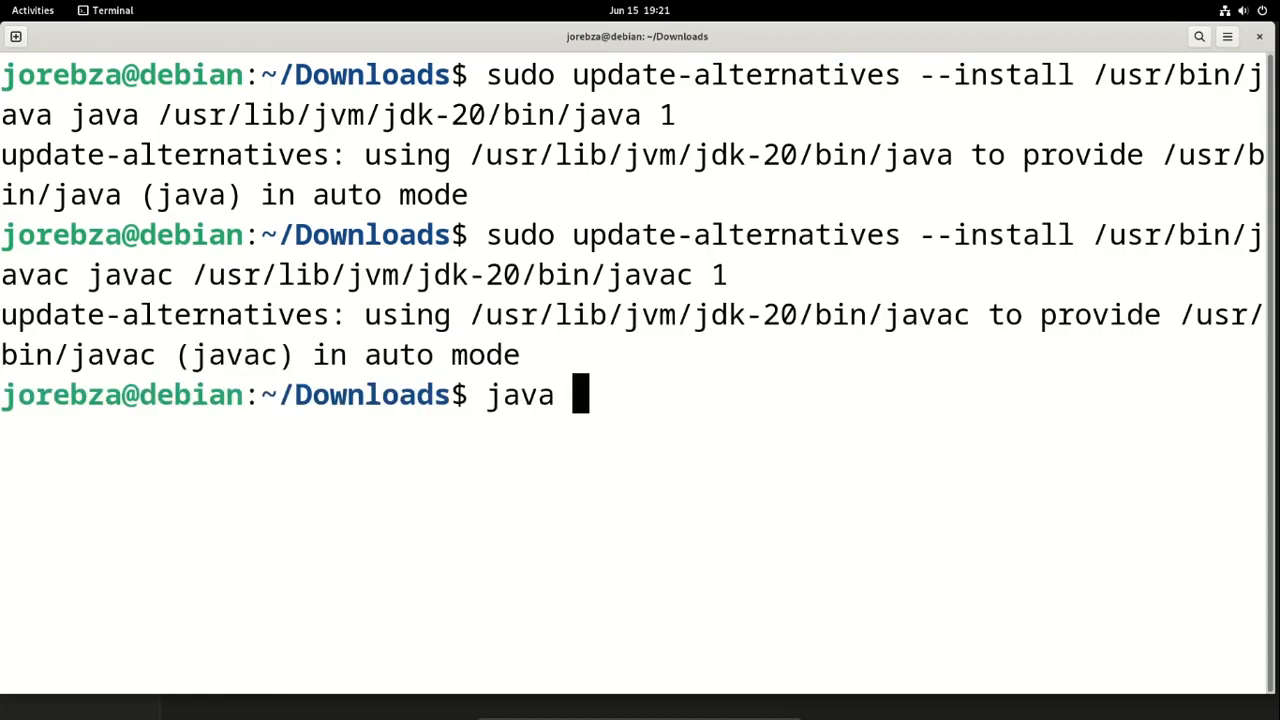
text(-version)
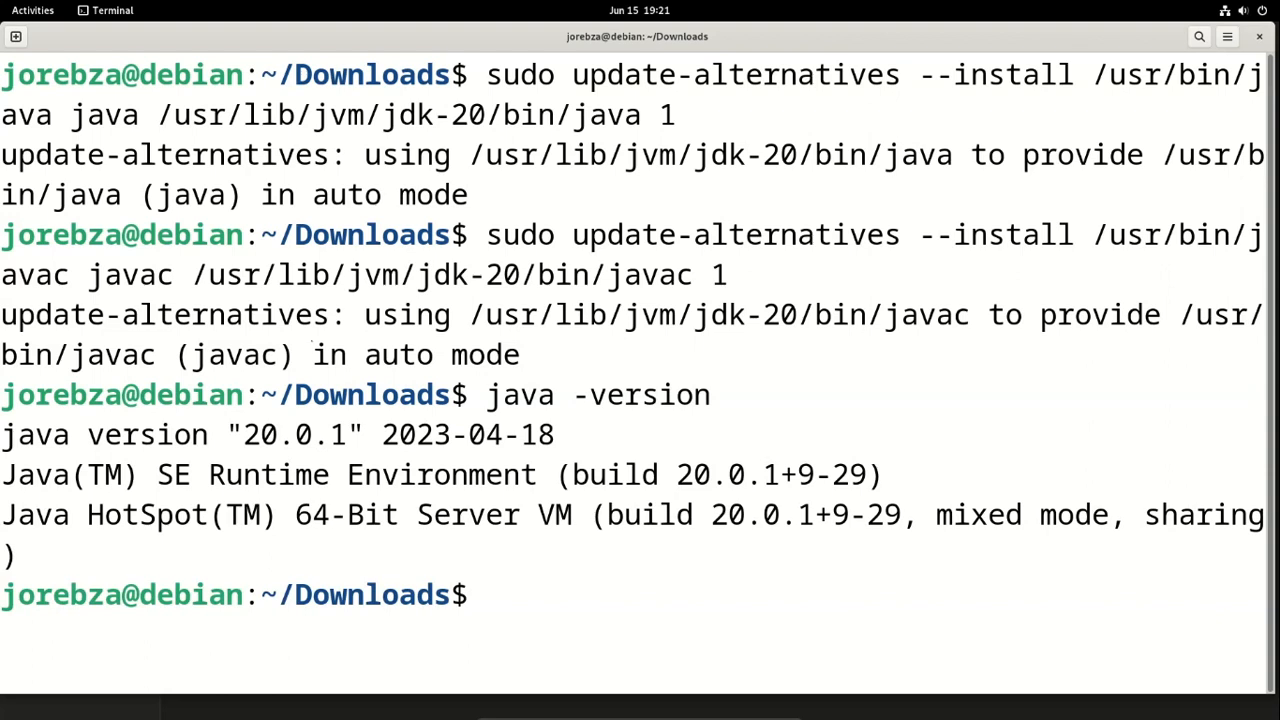
double_click(276, 434)
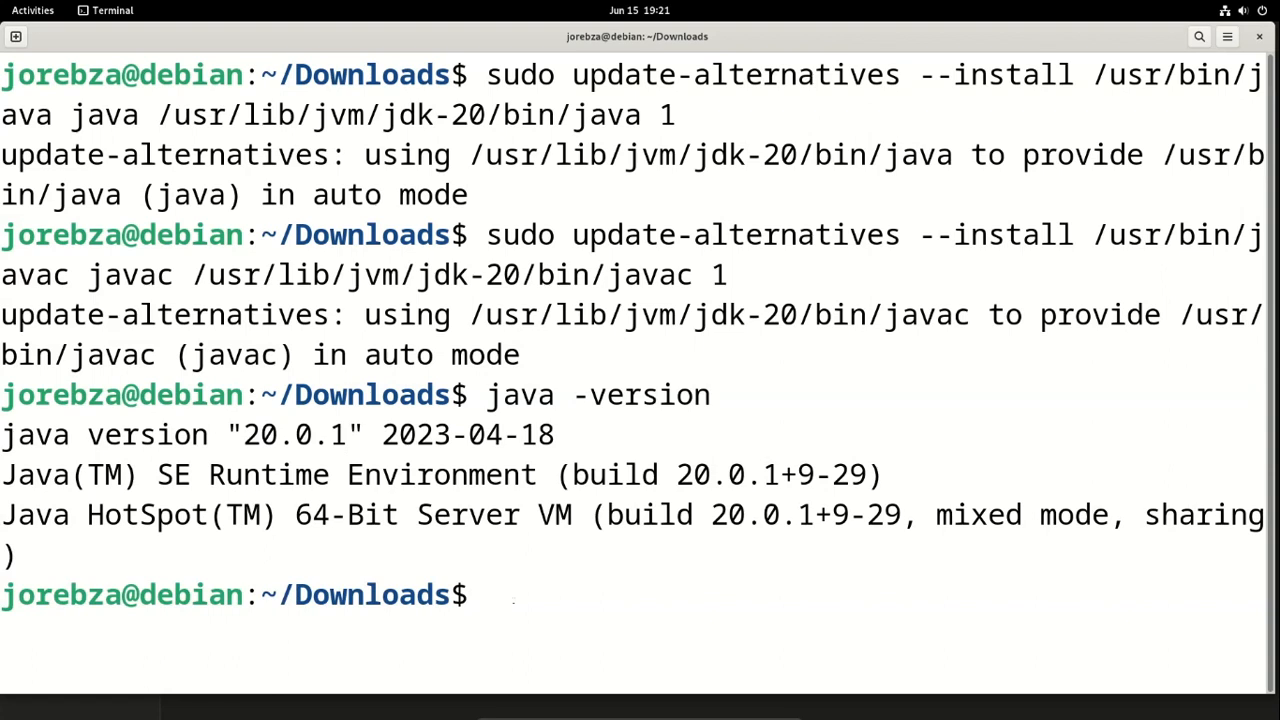
Check the compiler with javac -version.
text(javac)
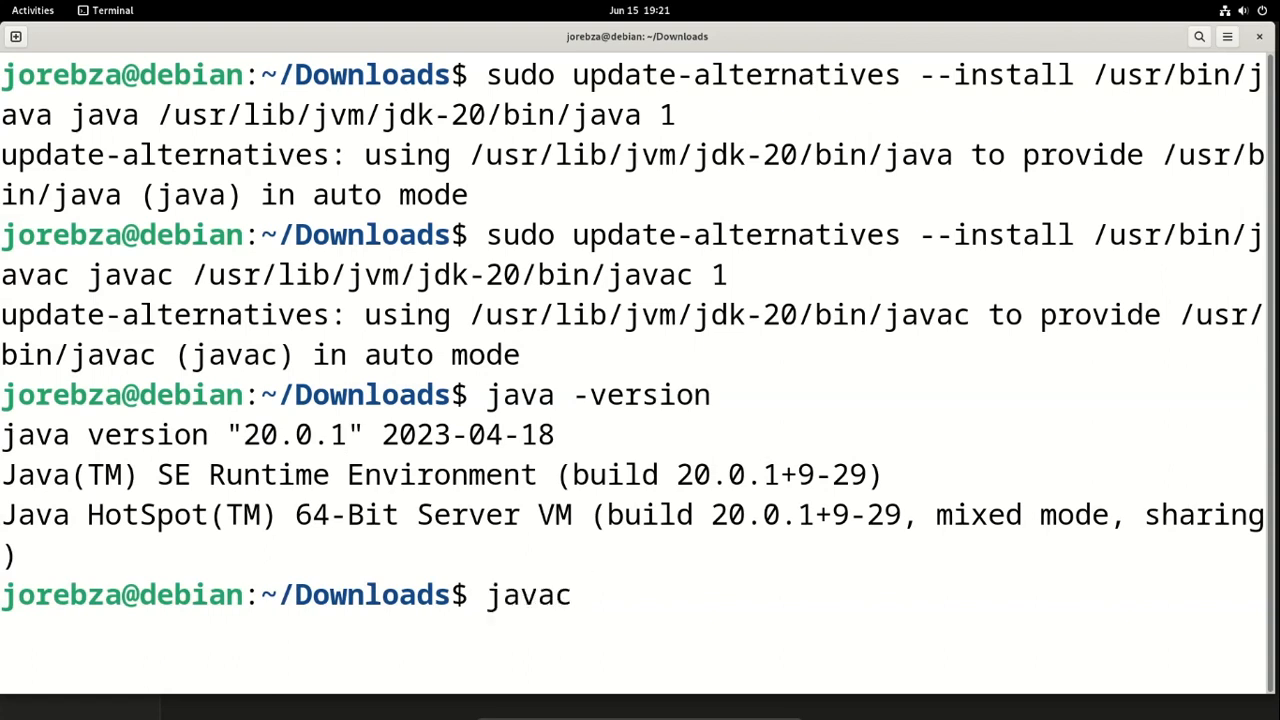
text(-versio)
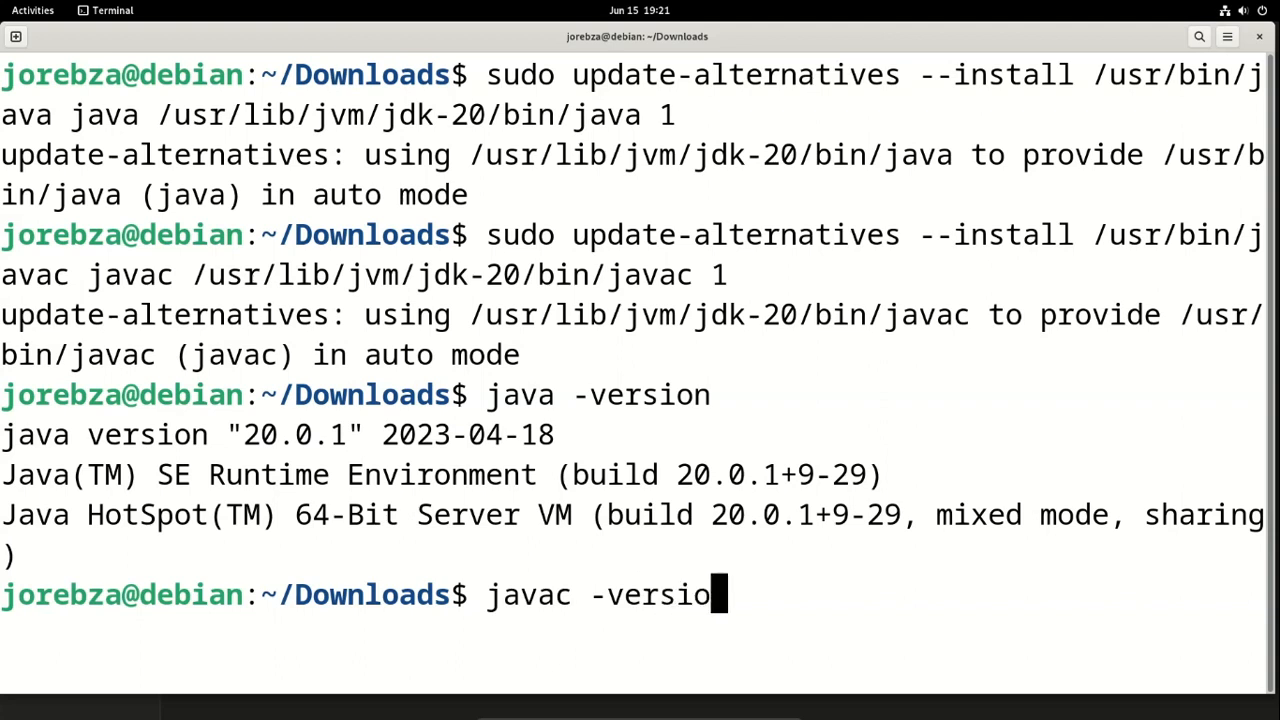
text(n)
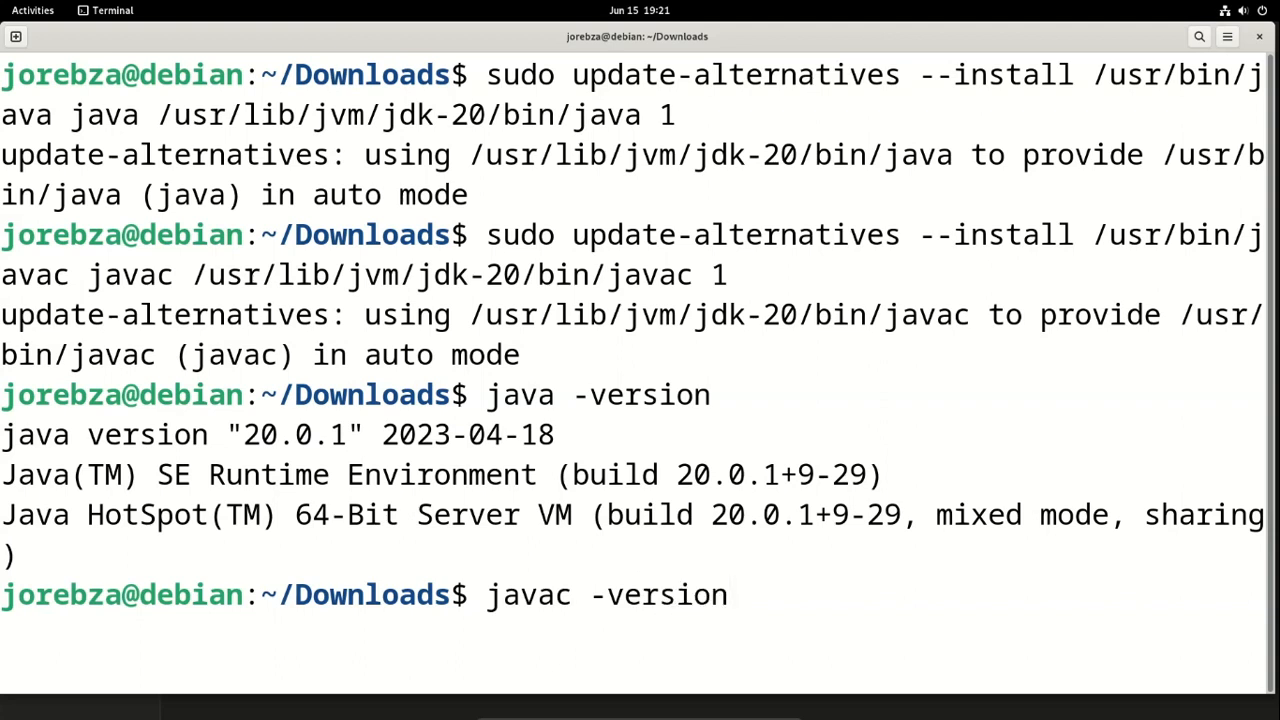